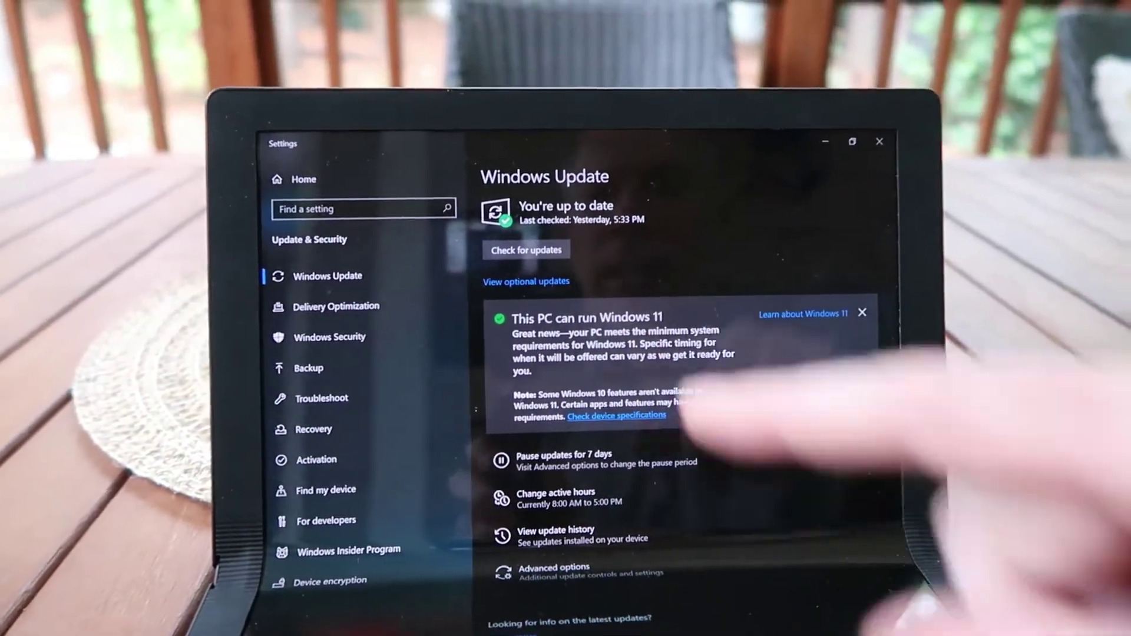
# Start a fresh Windows Update check from the Windows Update page.
pyautogui.click(526, 250)
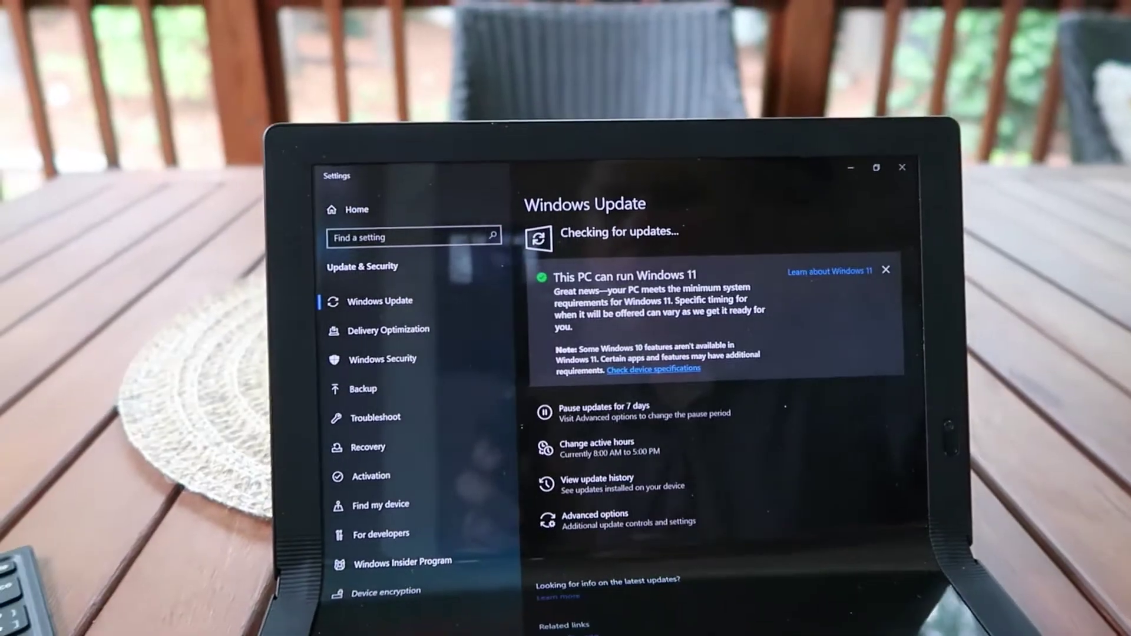